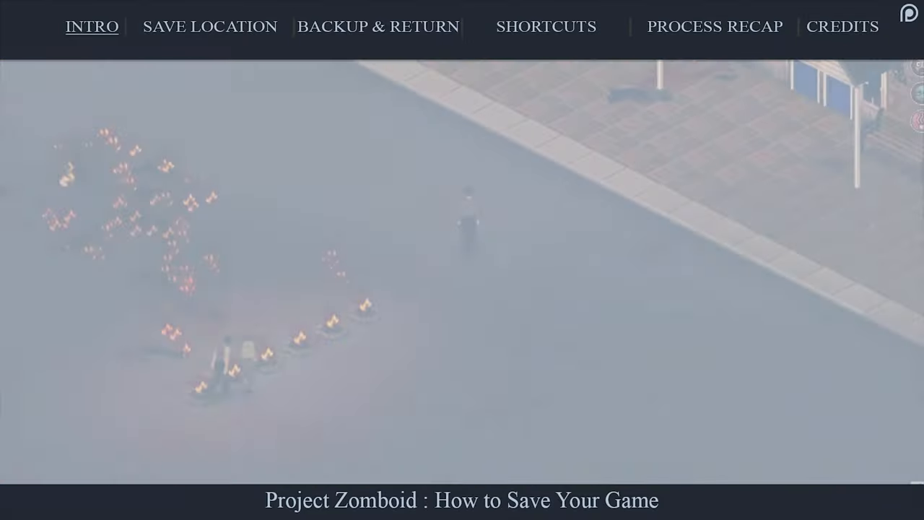
Browse from C:\Users into Zomboid Saves and compare the Sandbox and Survival folders.
{"action": "left_click", "coordinate": [209, 27]}
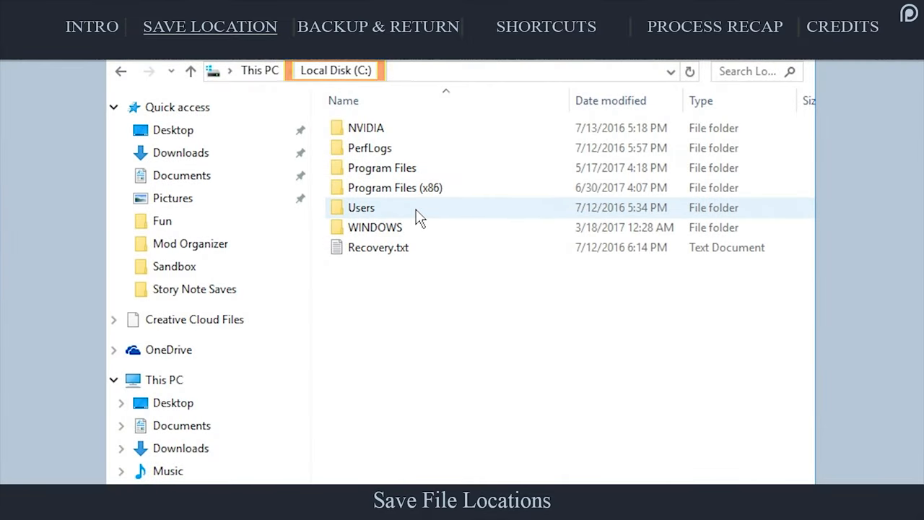
{"action": "left_click", "coordinate": [361, 208]}
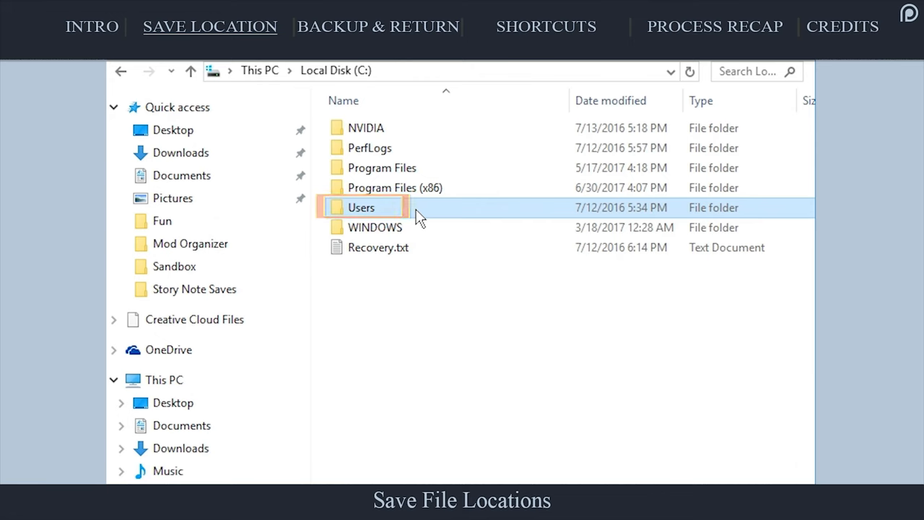
{"action": "double_click", "coordinate": [361, 207]}
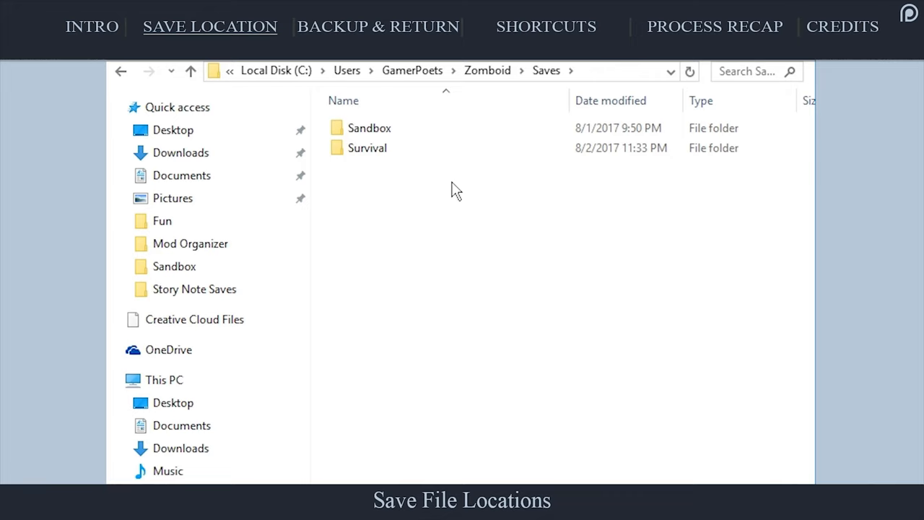
{"action": "left_click", "coordinate": [369, 128]}
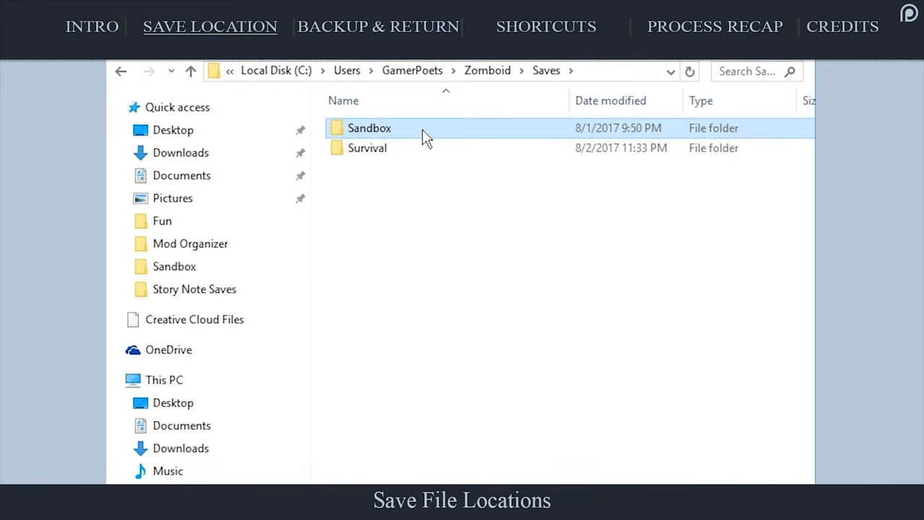
{"action": "left_click", "coordinate": [369, 127]}
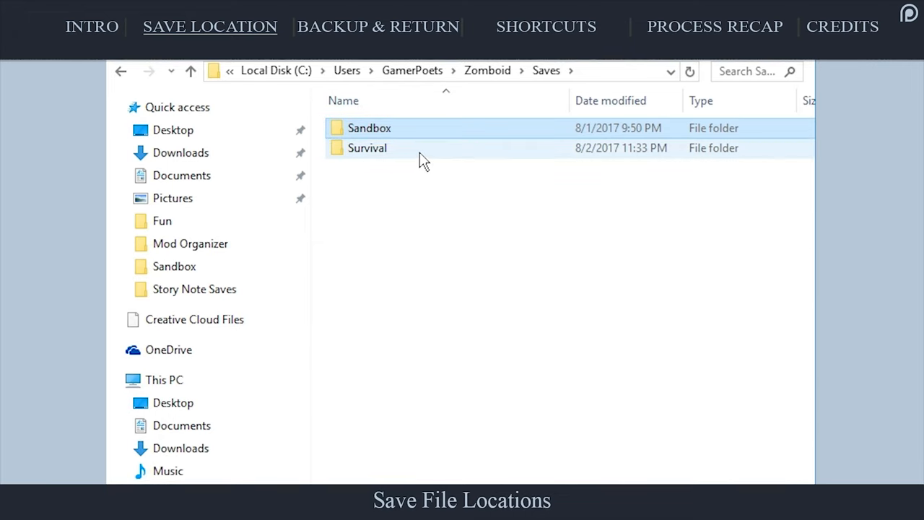
{"action": "left_click", "coordinate": [367, 148]}
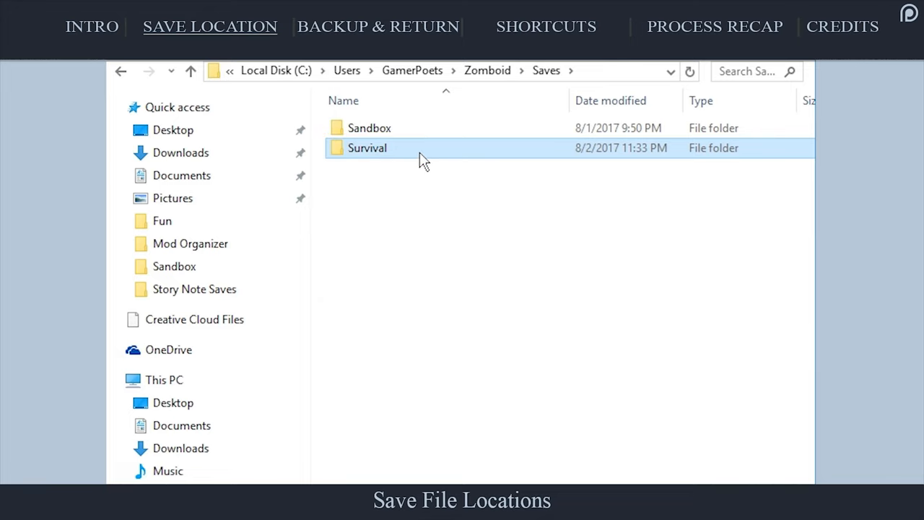
Rename the date-stamped Survival save folder to 'Michael Day 1'.
{"action": "double_click", "coordinate": [366, 148]}
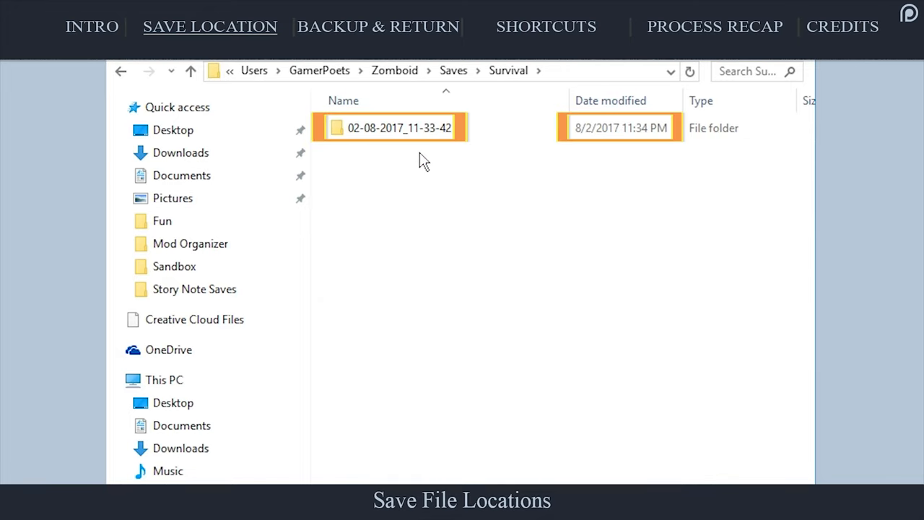
{"action": "left_click", "coordinate": [397, 128]}
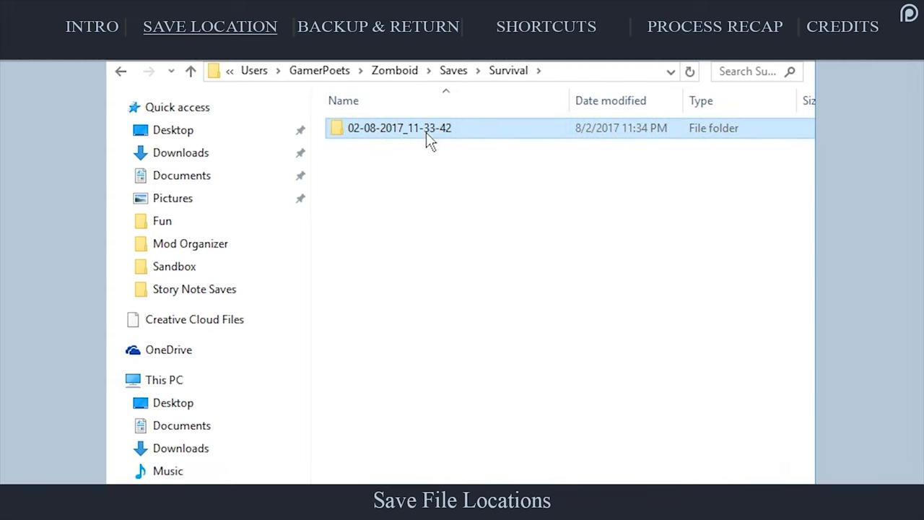
{"action": "type", "text": "Michael D"}
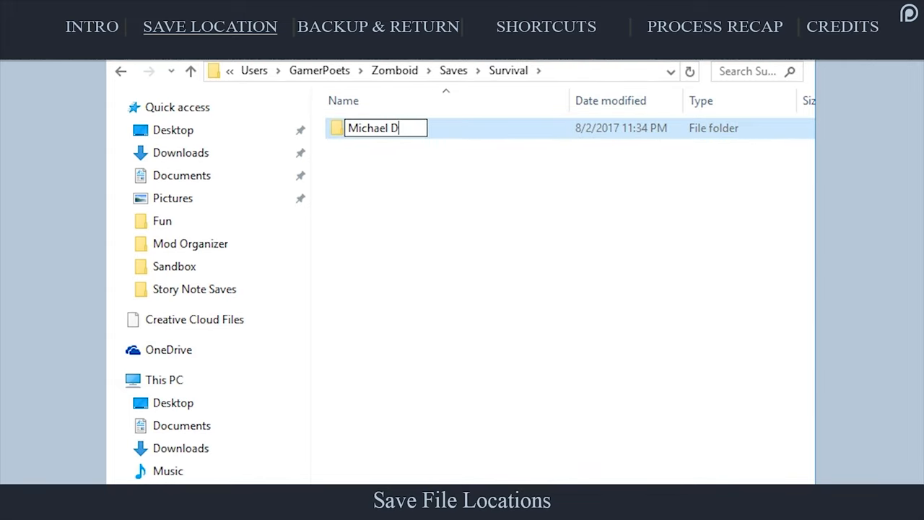
{"action": "type", "text": "ay 1"}
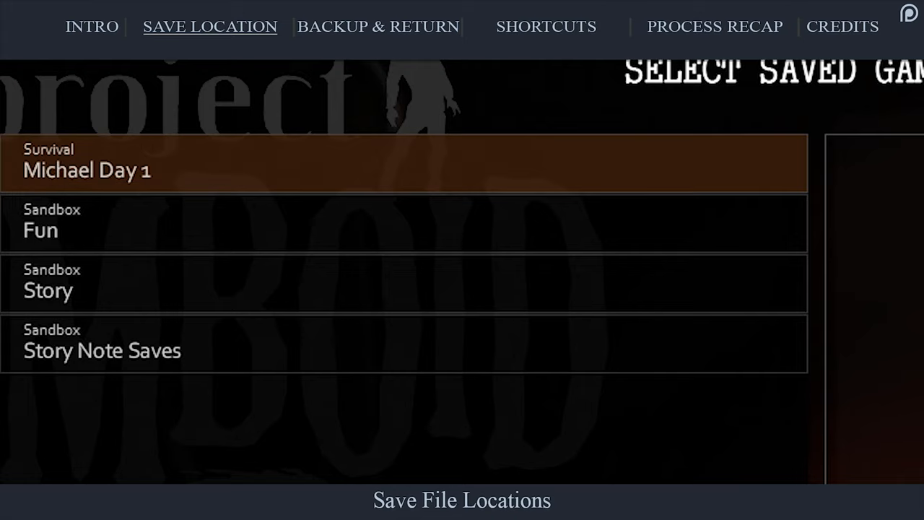
Select the renamed Survival save in Project Zomboid's saved game list.
{"action": "left_click", "coordinate": [86, 161]}
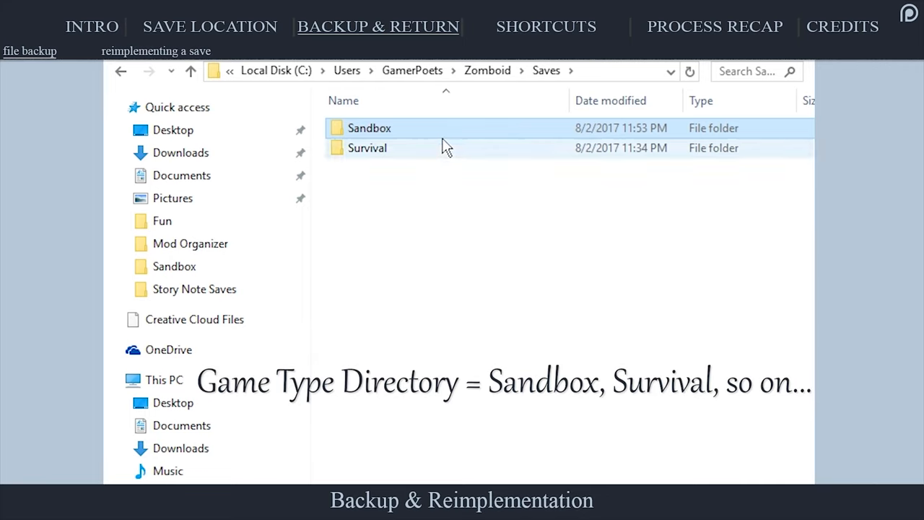
Copy the Day 28 - 1825 Sandbox save folder as a backup.
{"action": "double_click", "coordinate": [369, 128]}
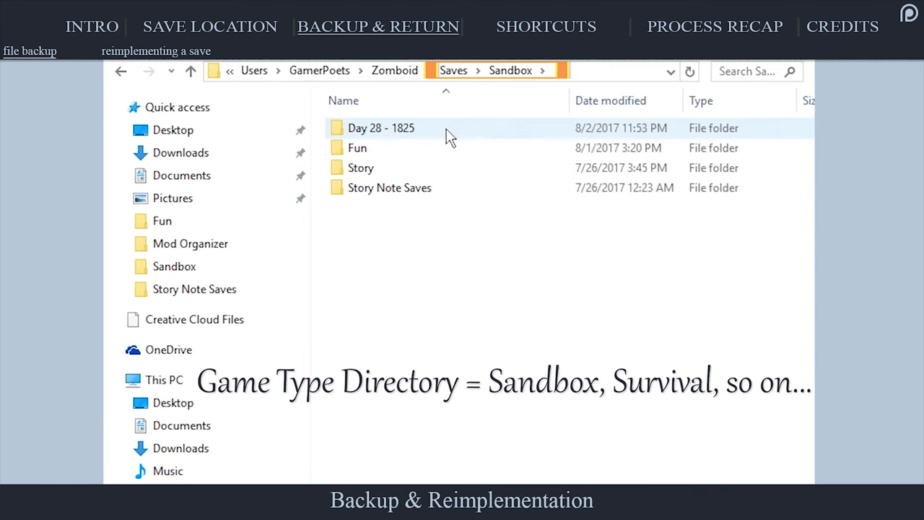
{"action": "left_click", "coordinate": [380, 128]}
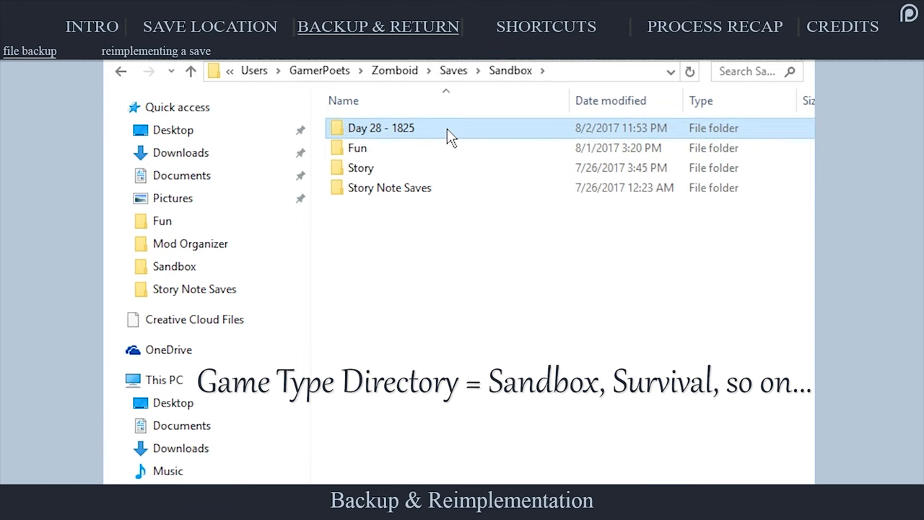
{"action": "right_click", "coordinate": [381, 128]}
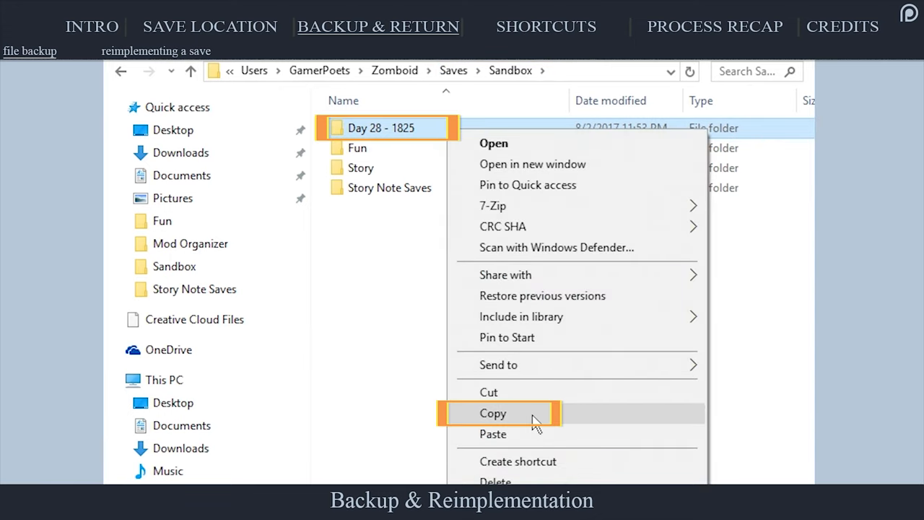
{"action": "left_click", "coordinate": [493, 412]}
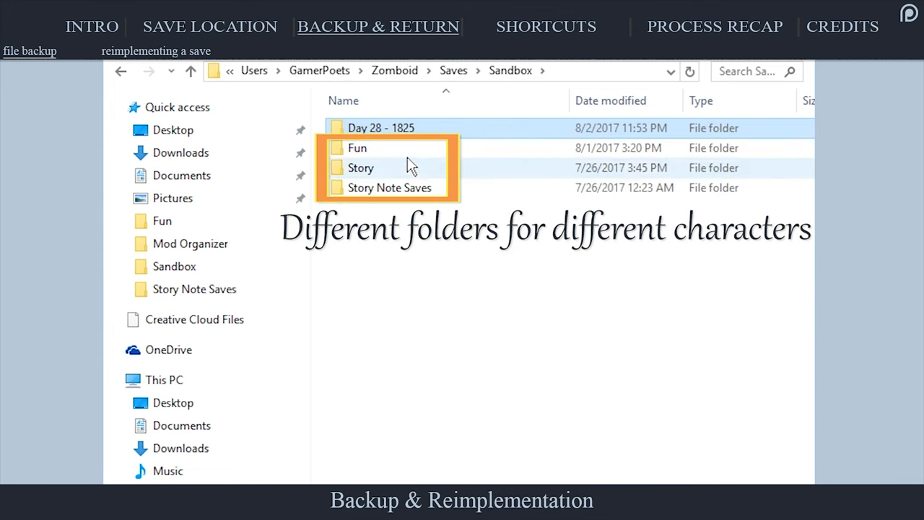
Go into the Survival saves folder and select the date-stamped save folder.
{"action": "left_click", "coordinate": [358, 148]}
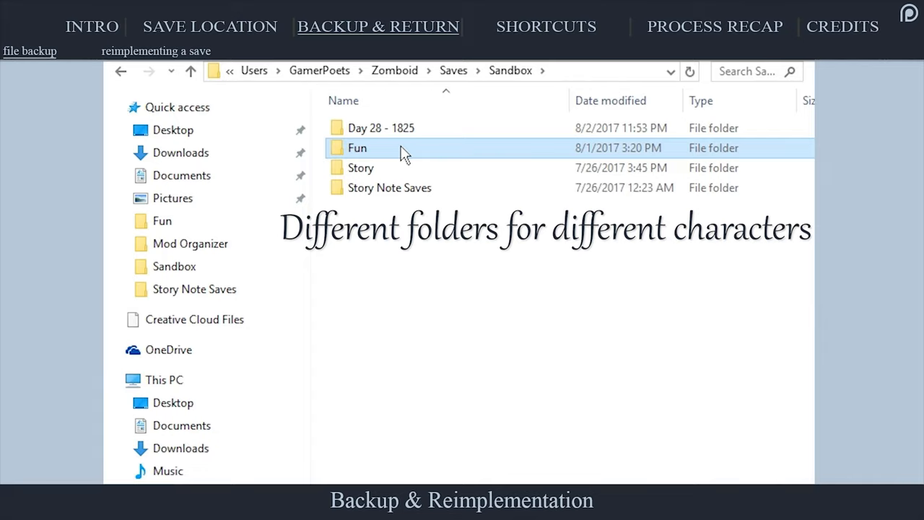
{"action": "double_click", "coordinate": [357, 148]}
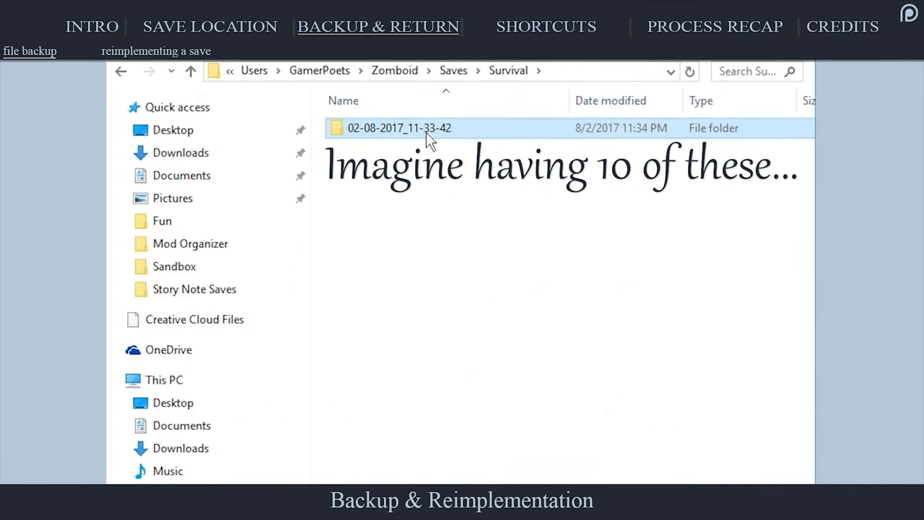
{"action": "left_click", "coordinate": [397, 128]}
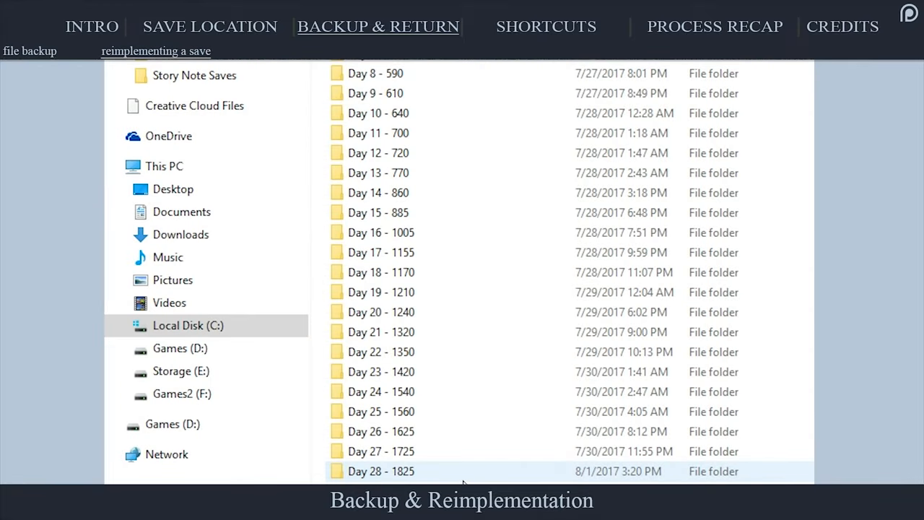
Select the Day 28 - 1825 folder in the Sandbox saves list.
{"action": "left_click", "coordinate": [380, 451]}
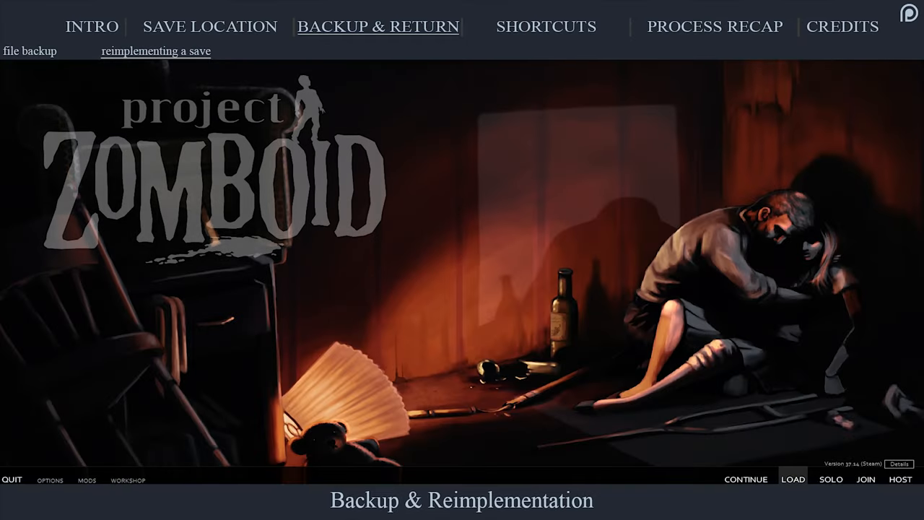
Choose LOAD on the Project Zomboid main menu.
{"action": "left_click", "coordinate": [791, 479]}
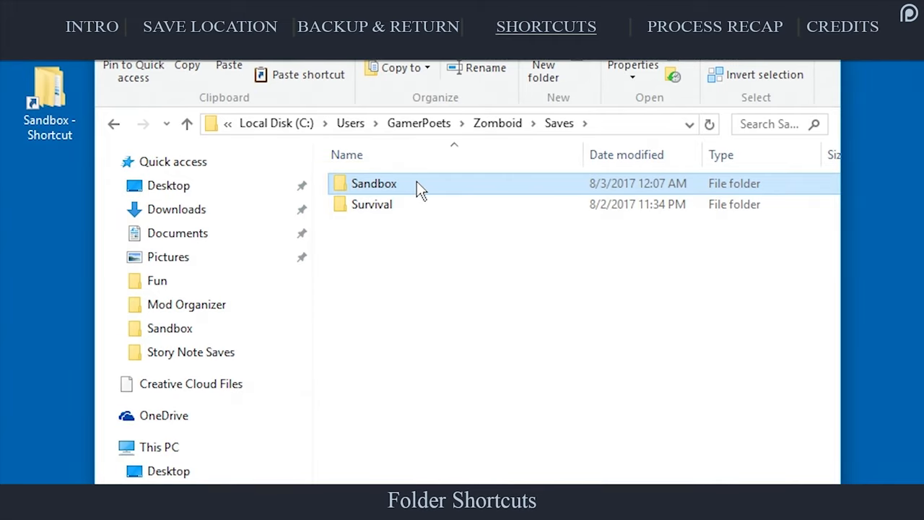
Send Sandbox to the desktop as a shortcut and open it from the desktop.
{"action": "right_click", "coordinate": [374, 183]}
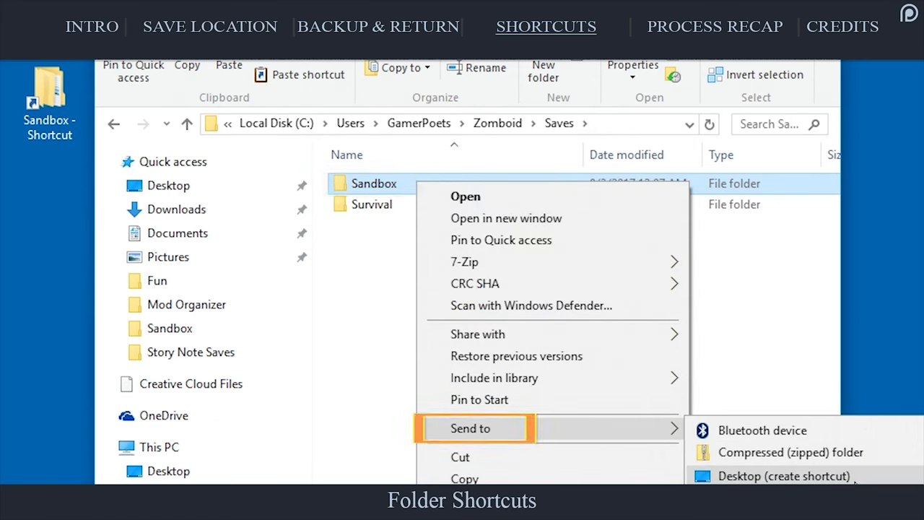
{"action": "mouse_move", "coordinate": [783, 476]}
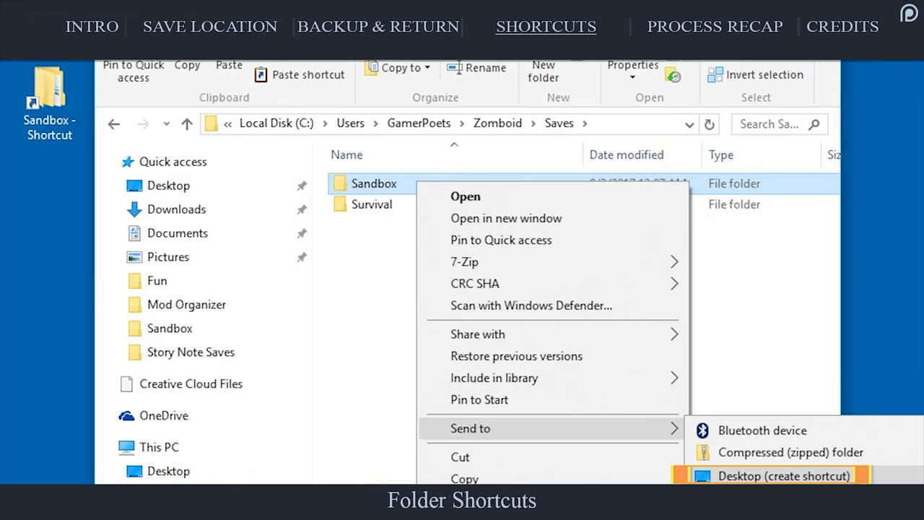
{"action": "left_click", "coordinate": [783, 475]}
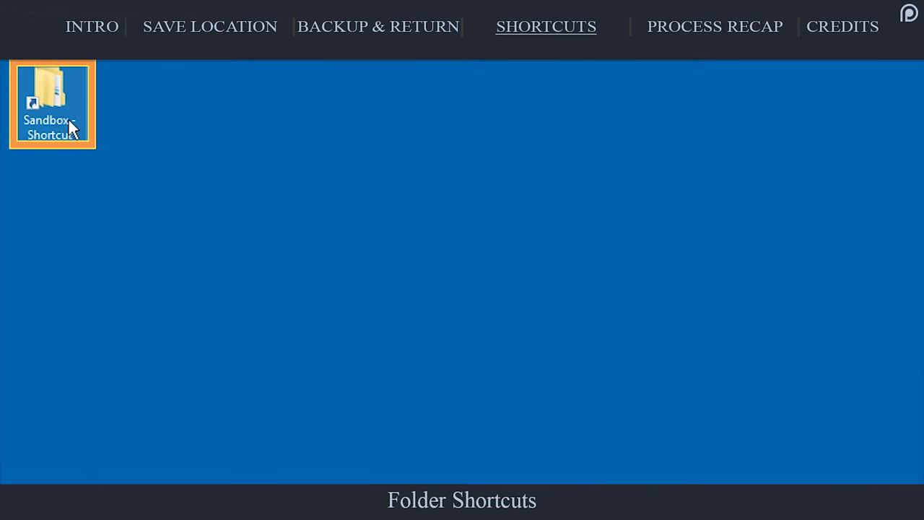
{"action": "double_click", "coordinate": [52, 101]}
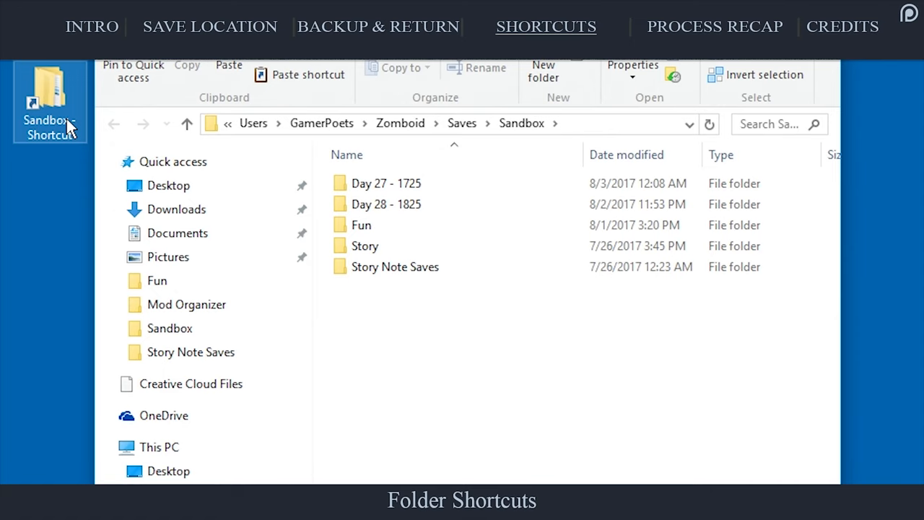
{"action": "left_click", "coordinate": [714, 27]}
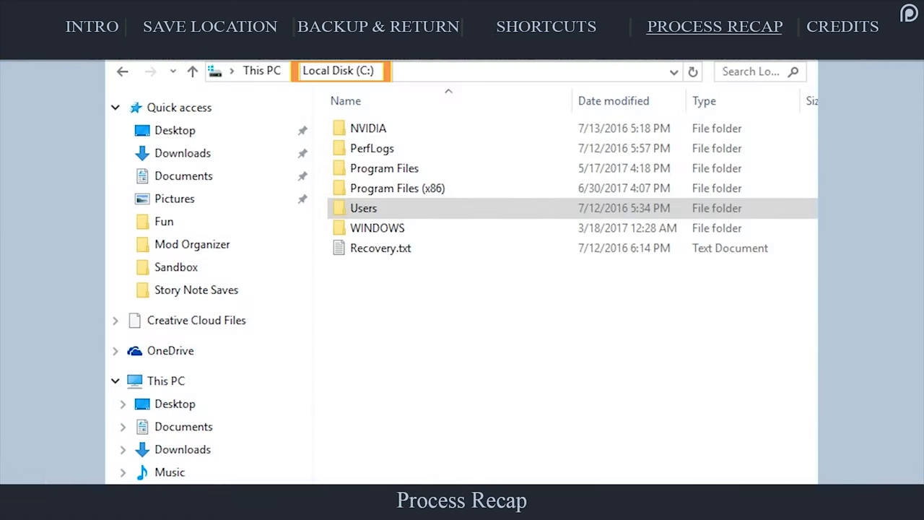
Navigate Users > GamerPoets > Zomboid > Saves > Sandbox > Backups to Day 27 - 1725, then return to Sandbox's actions.
{"action": "left_click", "coordinate": [363, 208]}
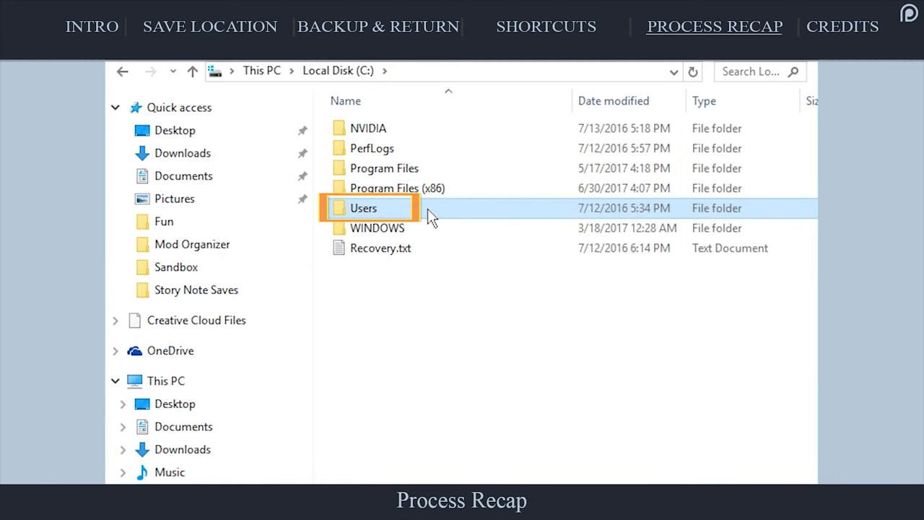
{"action": "double_click", "coordinate": [363, 208]}
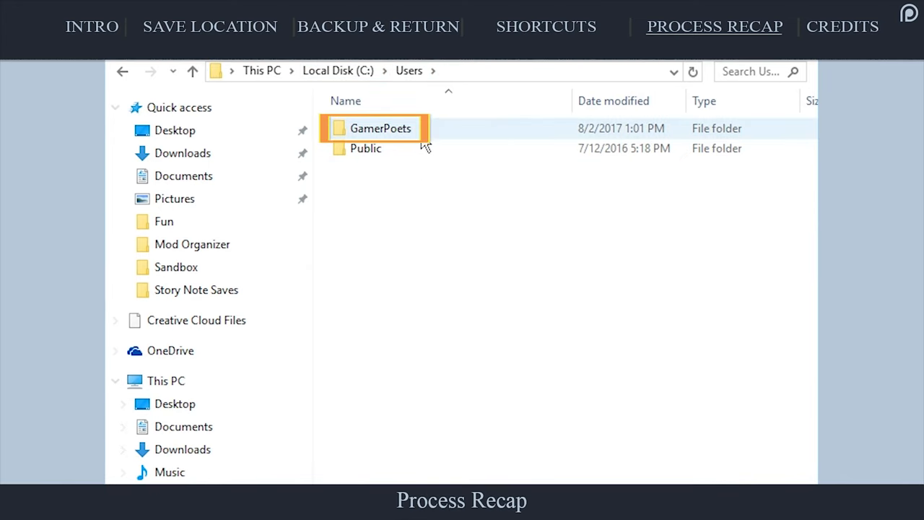
{"action": "double_click", "coordinate": [380, 127]}
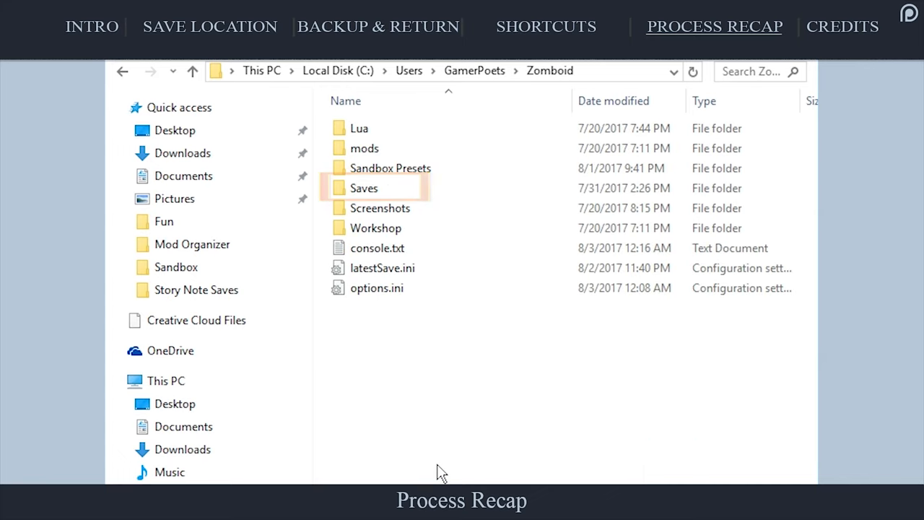
{"action": "double_click", "coordinate": [363, 187]}
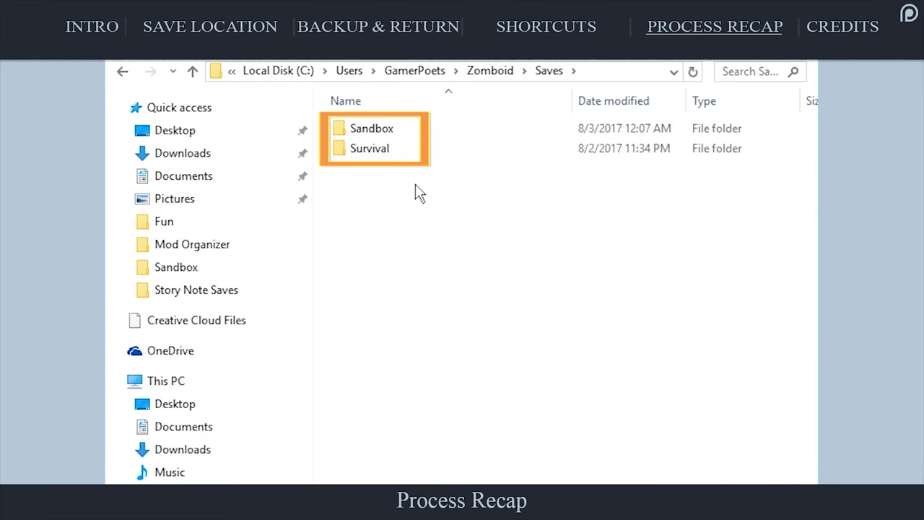
{"action": "double_click", "coordinate": [371, 128]}
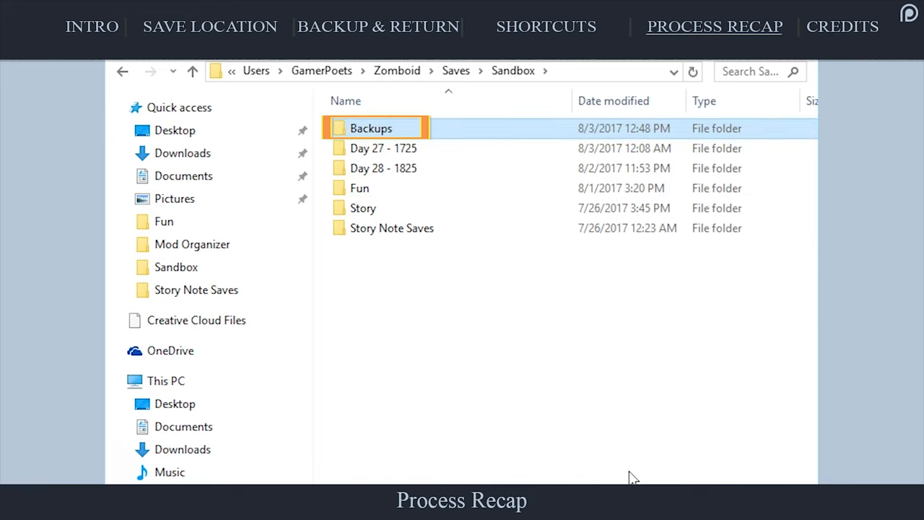
{"action": "double_click", "coordinate": [371, 128]}
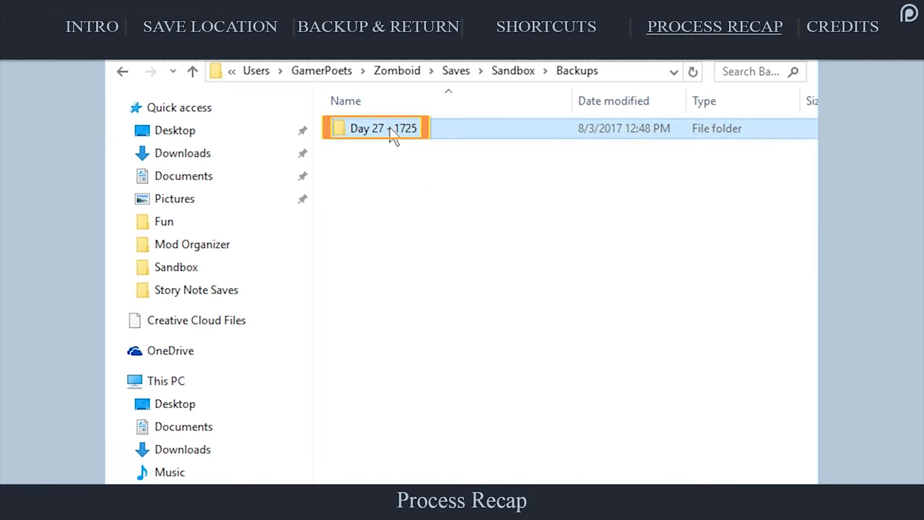
{"action": "left_click", "coordinate": [193, 71]}
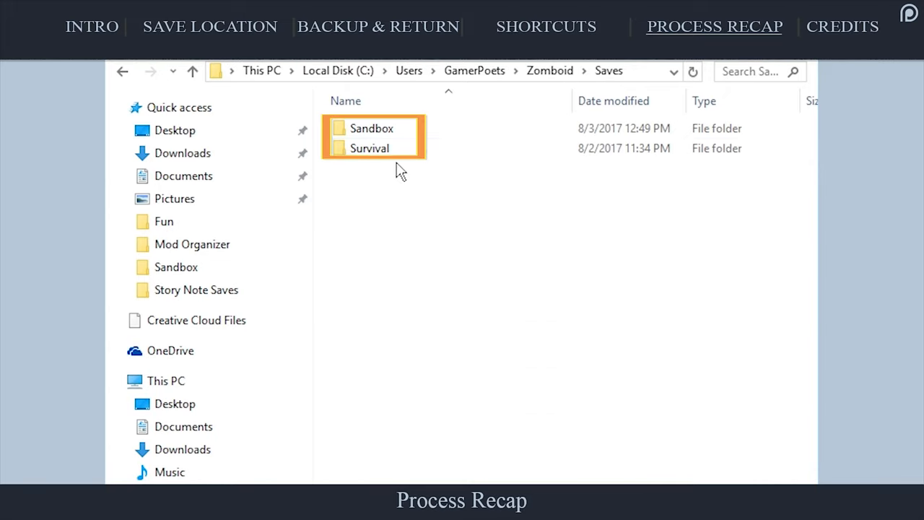
{"action": "right_click", "coordinate": [371, 128]}
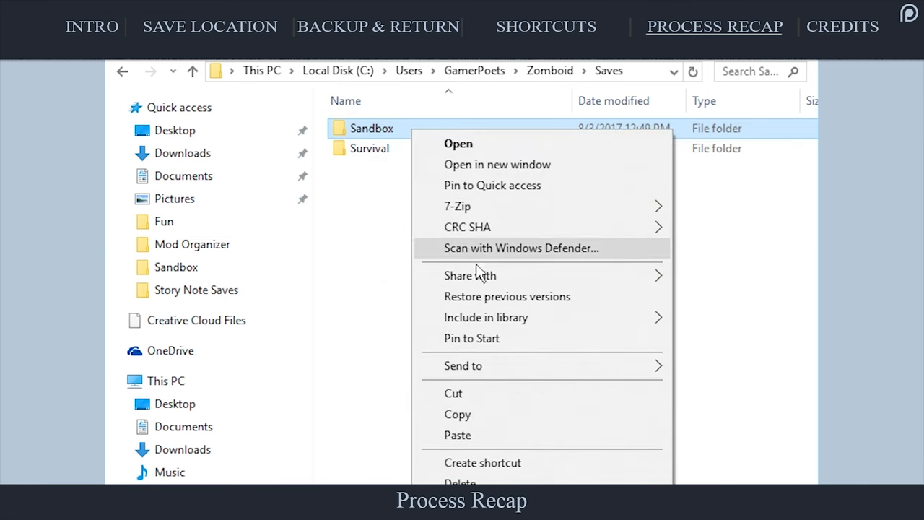
{"action": "mouse_move", "coordinate": [463, 365]}
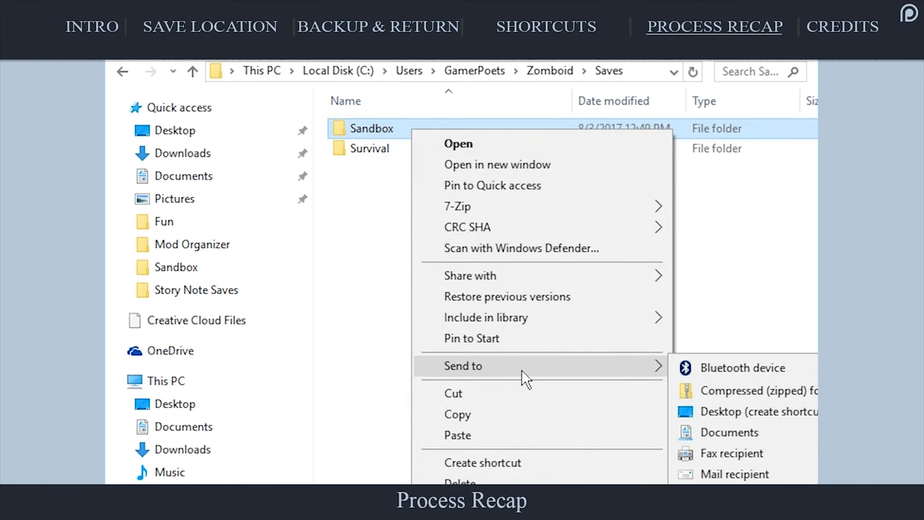